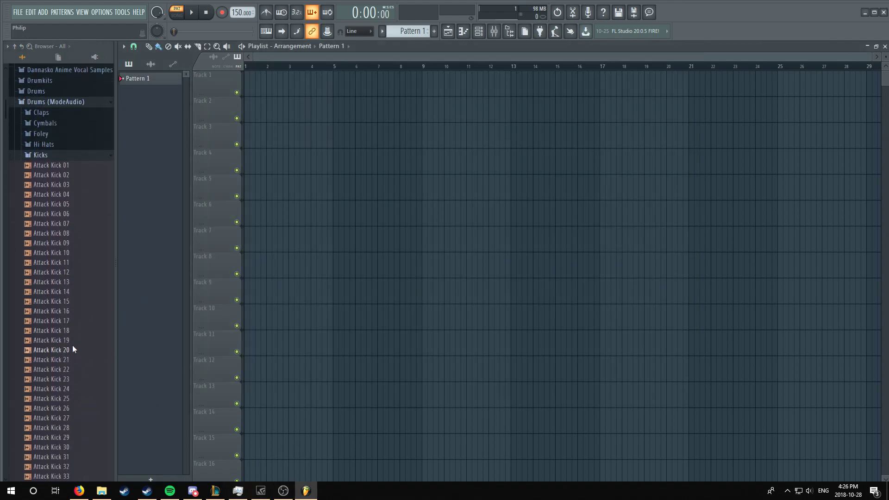
Step: Show the channel rack holding the sidechain trigger channel instead of the empty playlist
scroll("down", 3)
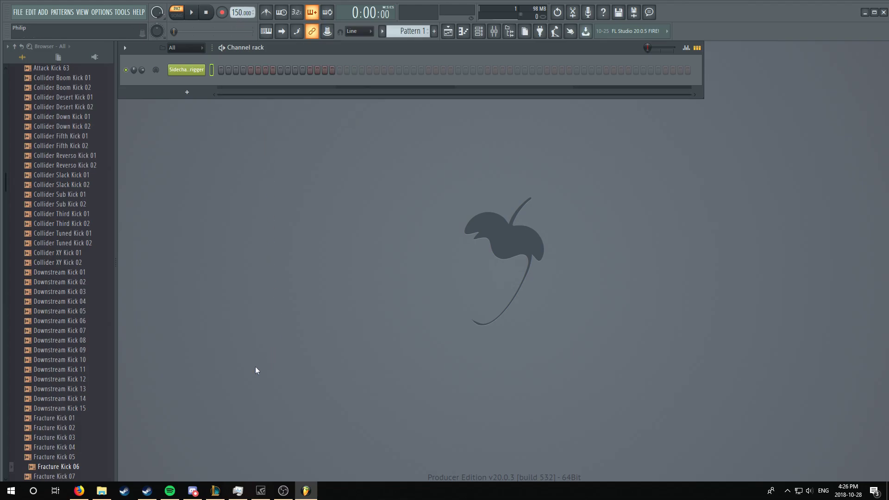
Step: Bring the Discord video call with the shared FL Studio screen to the front
left_click(192, 491)
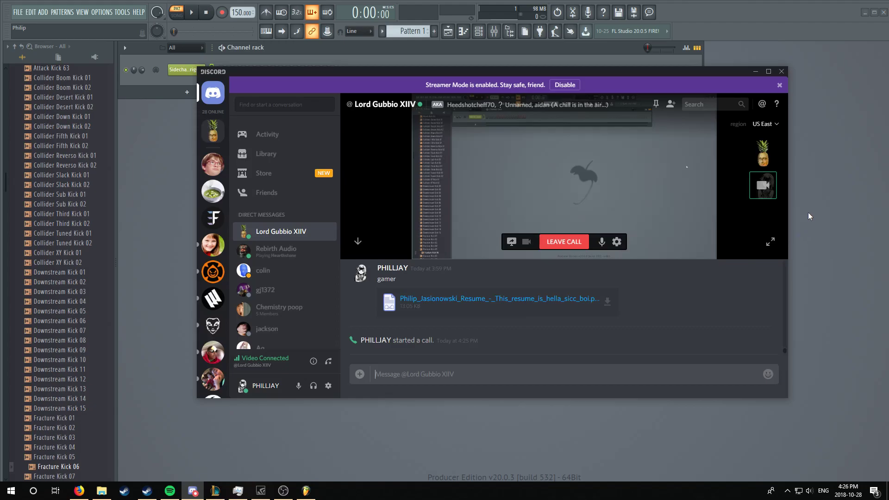
mouse_move(828, 171)
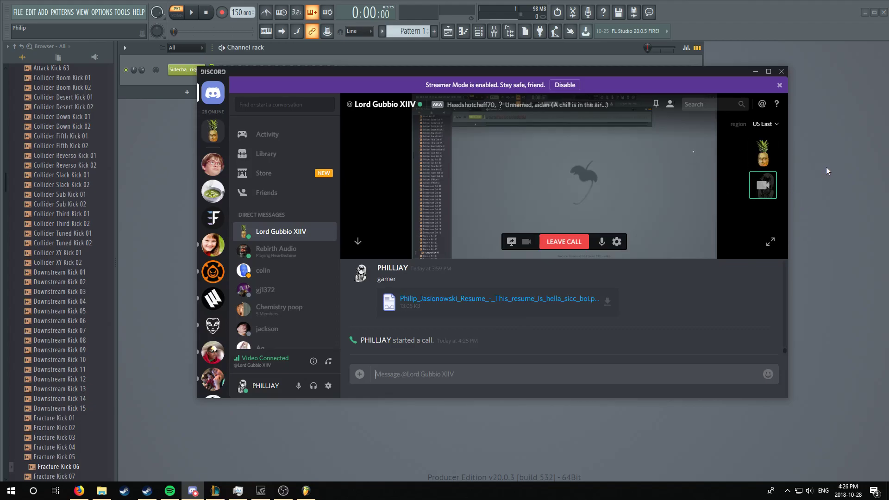
mouse_move(178, 54)
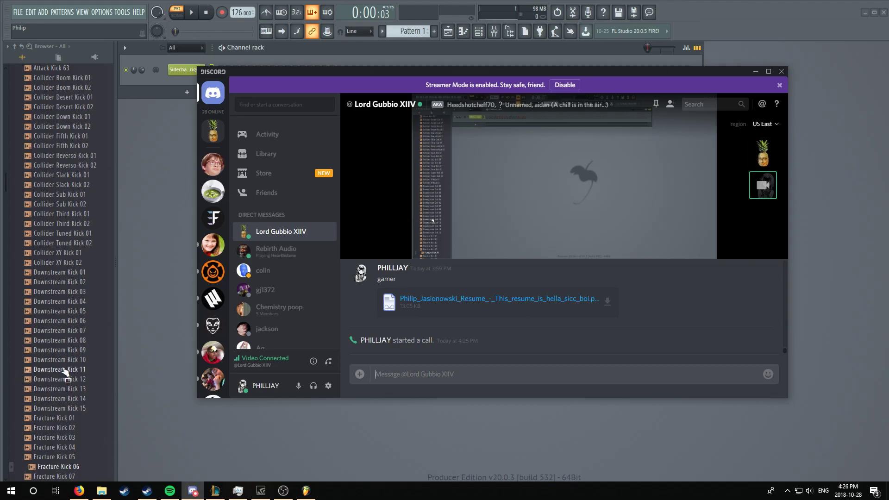
mouse_move(57, 321)
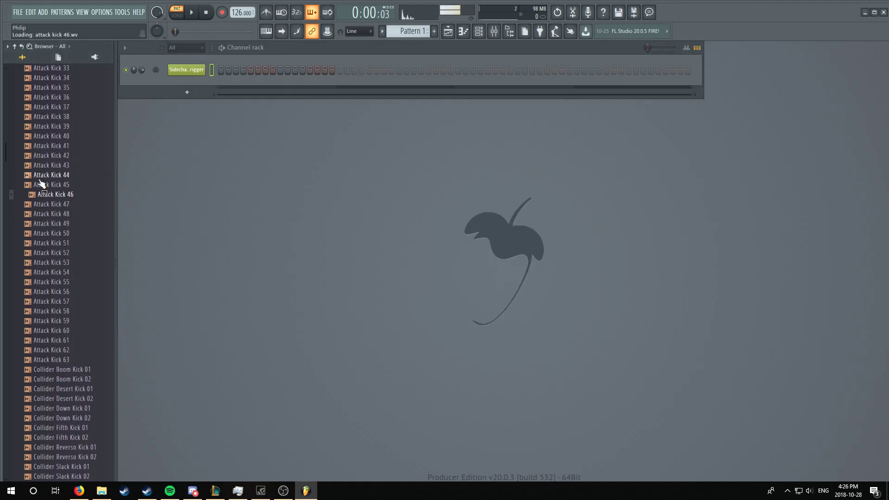
Step: Add Attack Kick 08 from the Kicks pack as a new channel for the four-on-the-floor pattern
scroll("down", 3)
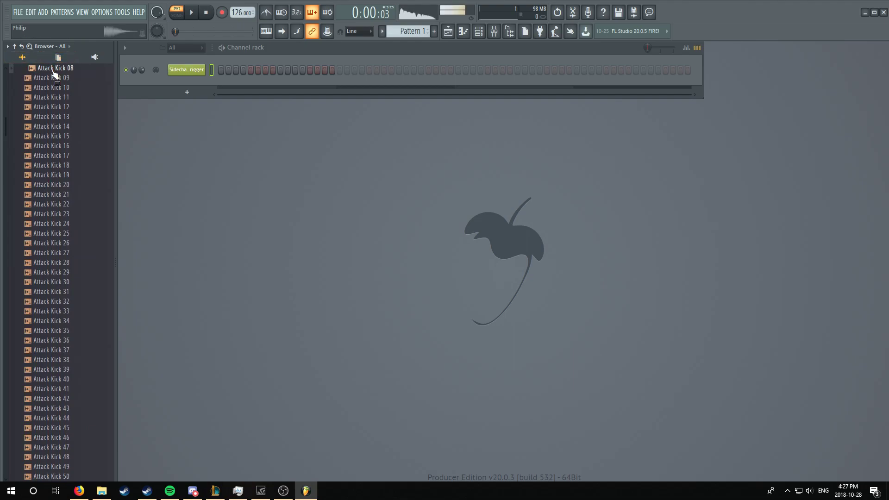
double_click(54, 68)
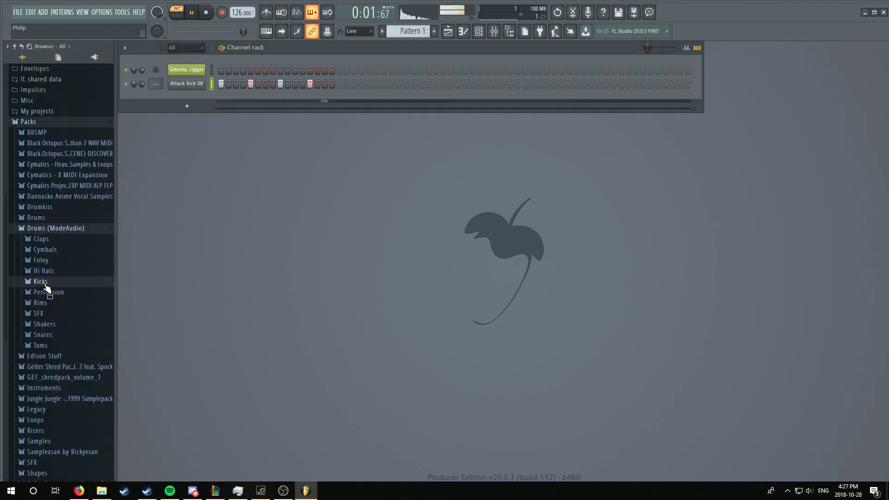
Step: Add the Attack Clap 19 sample from Claps as a new channel in the rack
left_click_drag(56, 291, 193, 145)
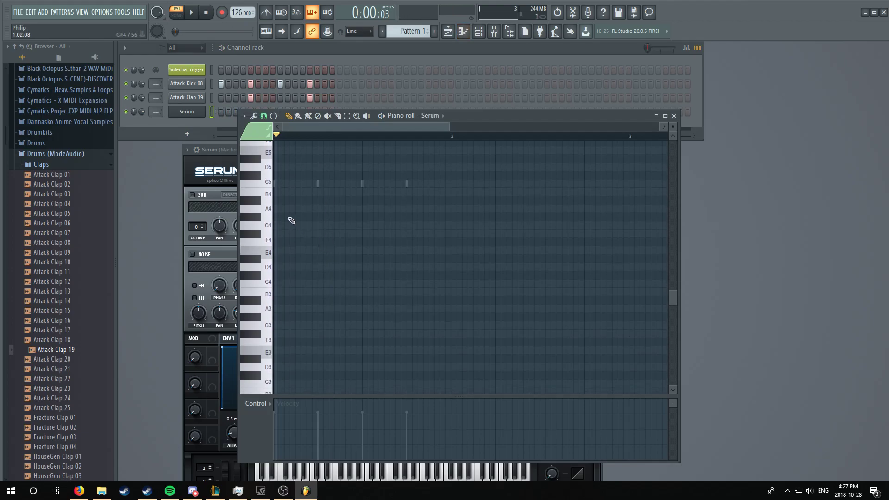
Step: Place a bass note at E2 in Serum's piano roll and stretch it into a long note
left_click(286, 351)
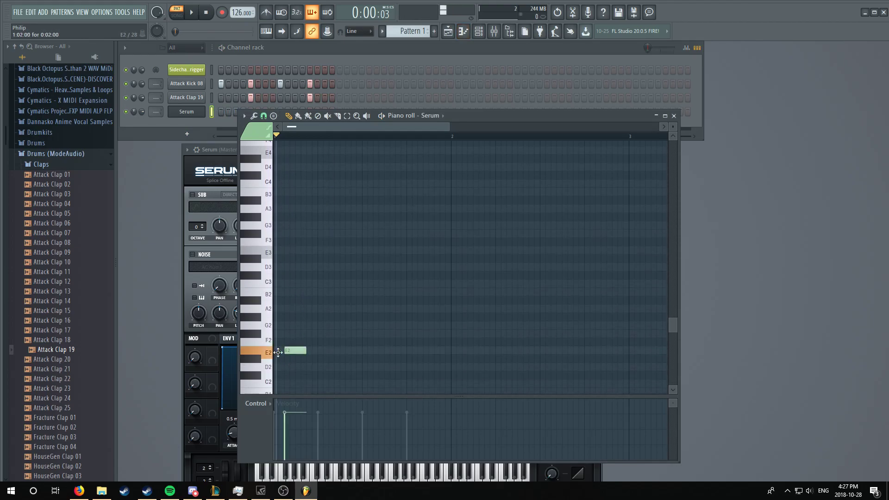
left_click_drag(305, 350, 451, 350)
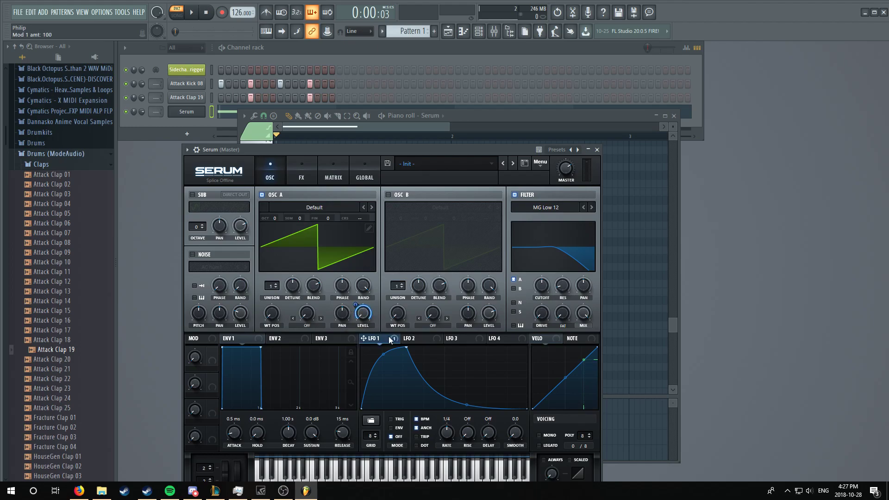
Step: Modulate Serum's warp and filter cutoff with LFO 1 and set the filter to MG Low 24
left_click_drag(542, 285, 542, 278)
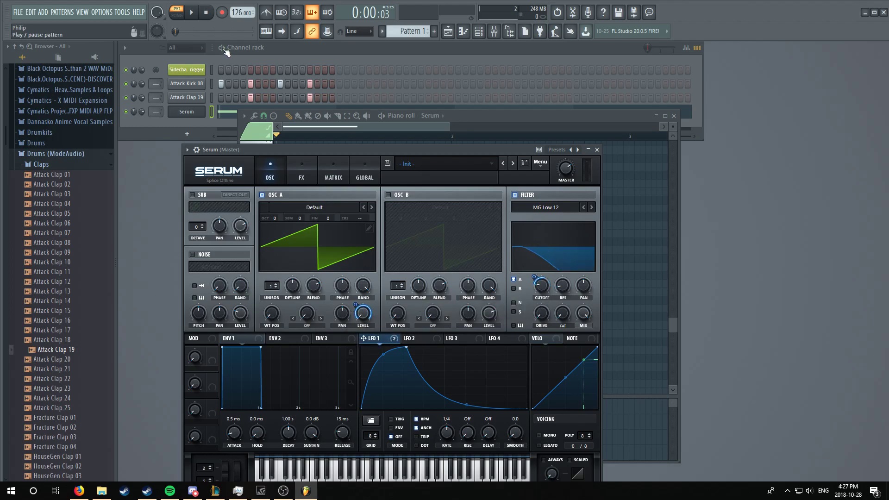
left_click(191, 11)
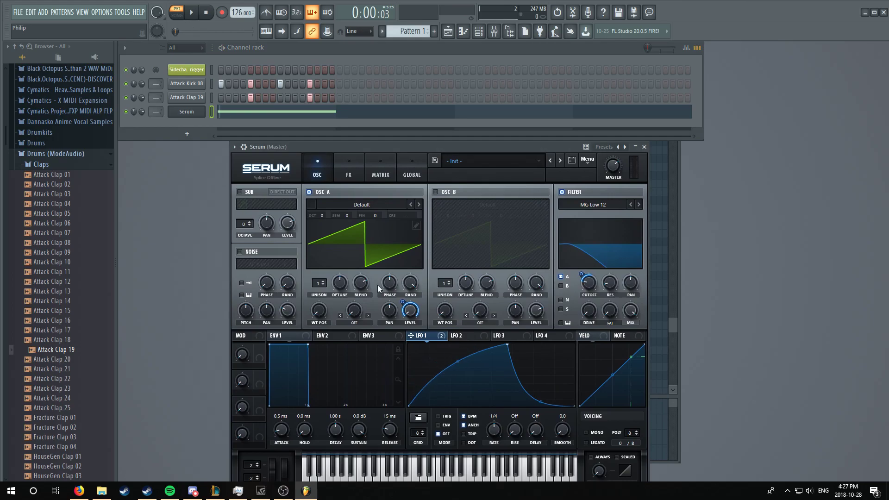
mouse_move(382, 112)
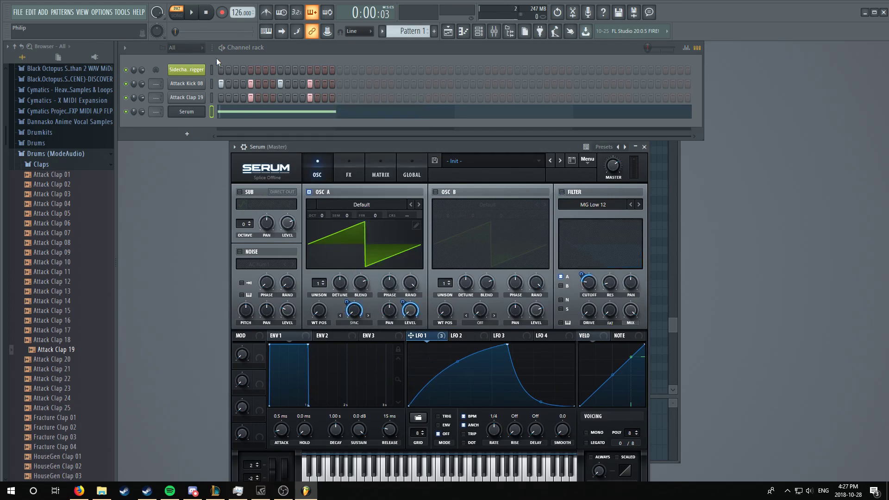
left_click(191, 11)
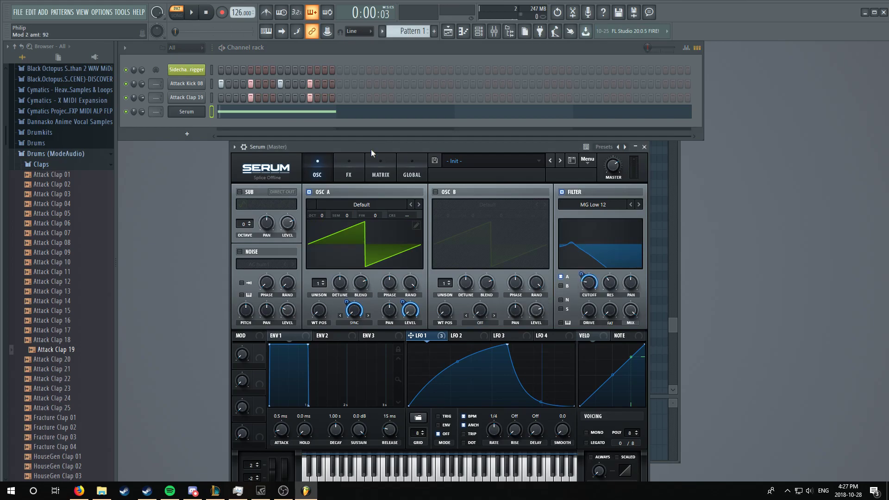
left_click(191, 11)
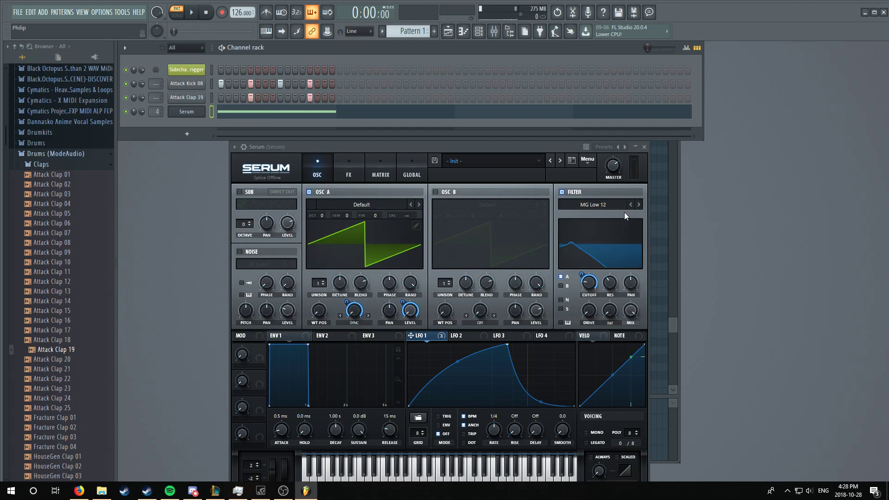
left_click(639, 205)
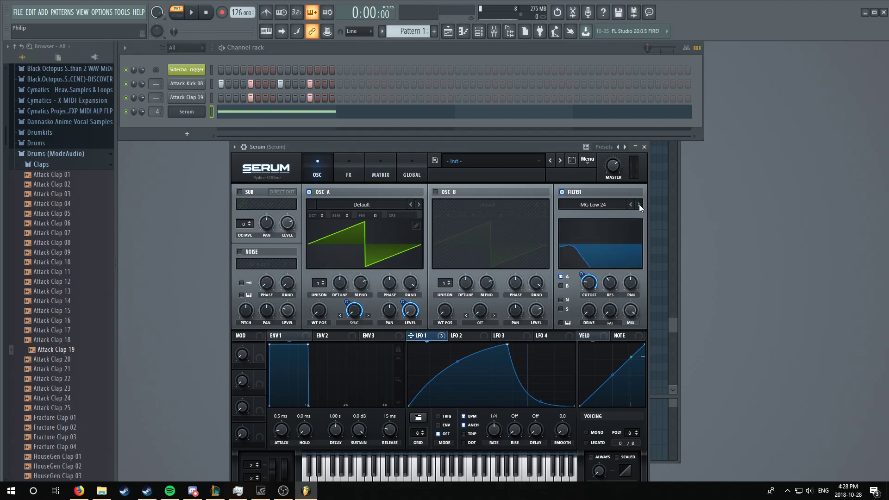
Step: Audition the bass and switch on Hyper/Dimension and tube Distortion effects
left_click(191, 11)
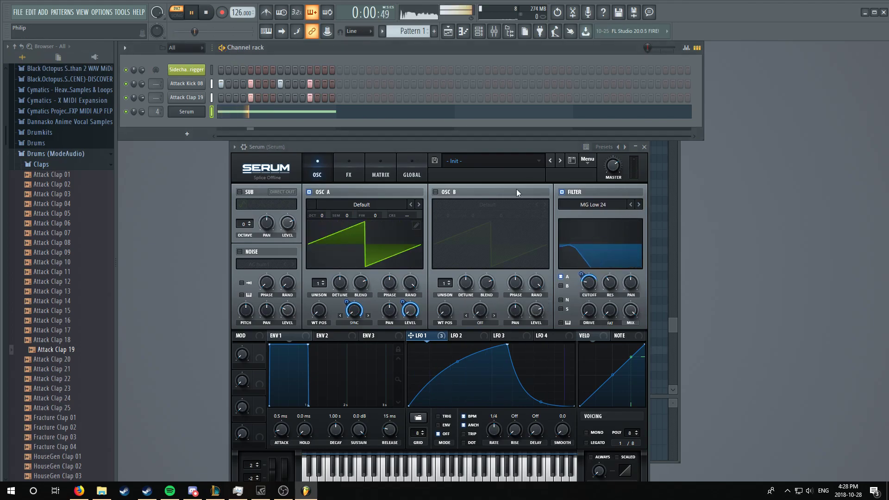
left_click(348, 164)
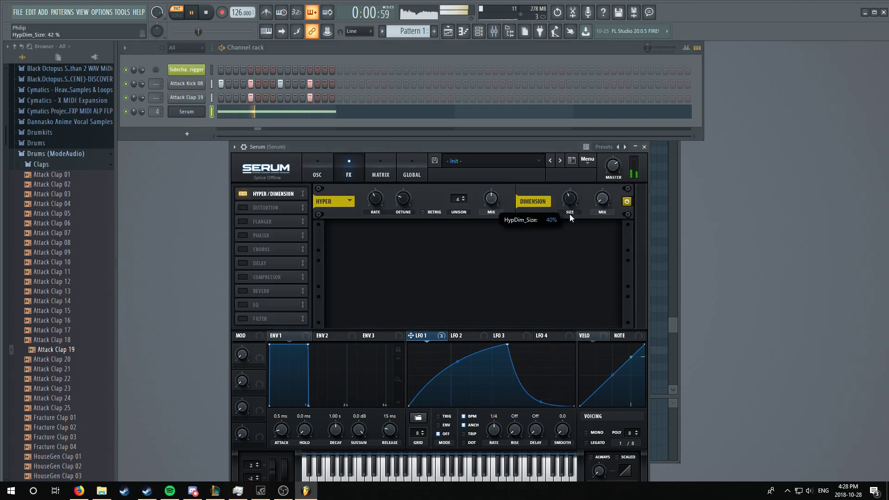
left_click(242, 208)
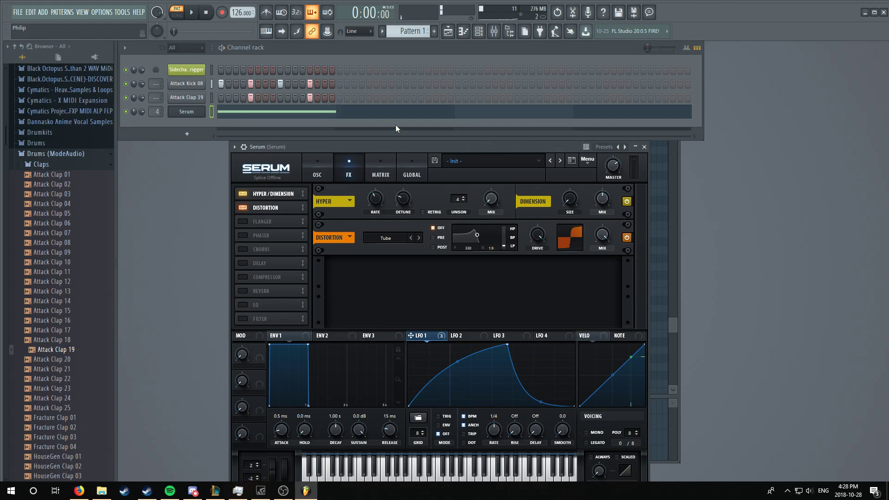
left_click(282, 491)
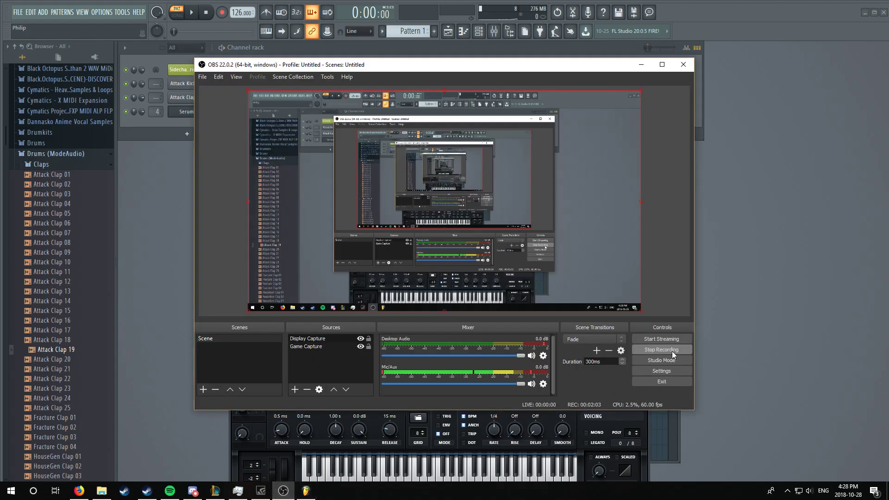